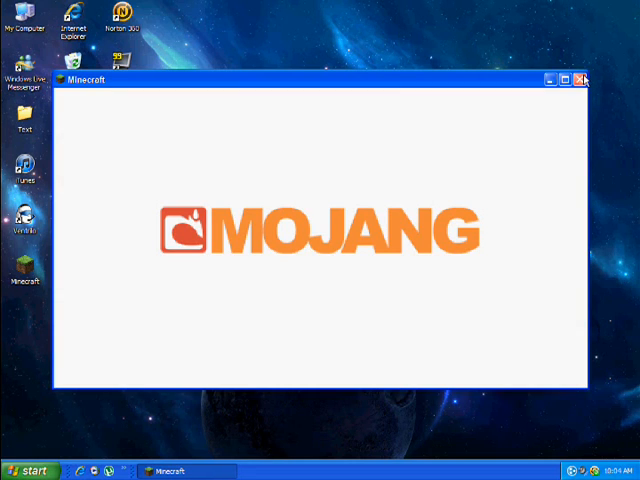
# - Close the launcher and open the .minecraft folder via Run with %appdata%
pyautogui.click(584, 80)
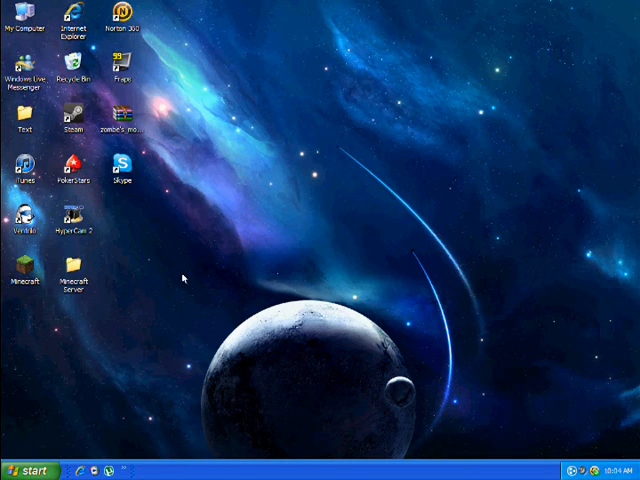
pyautogui.moveTo(238, 216)
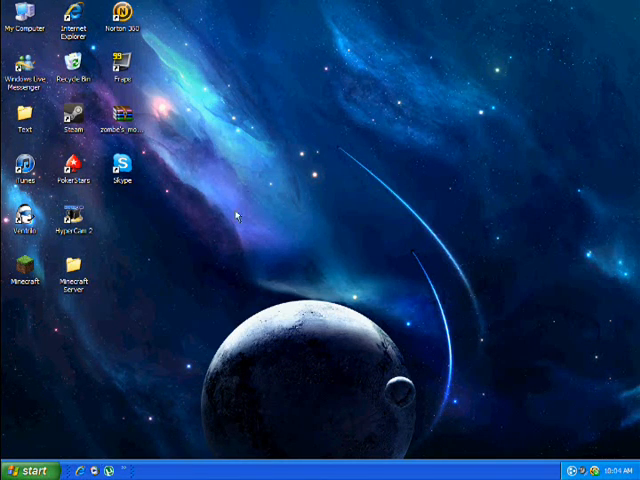
pyautogui.moveTo(120, 126)
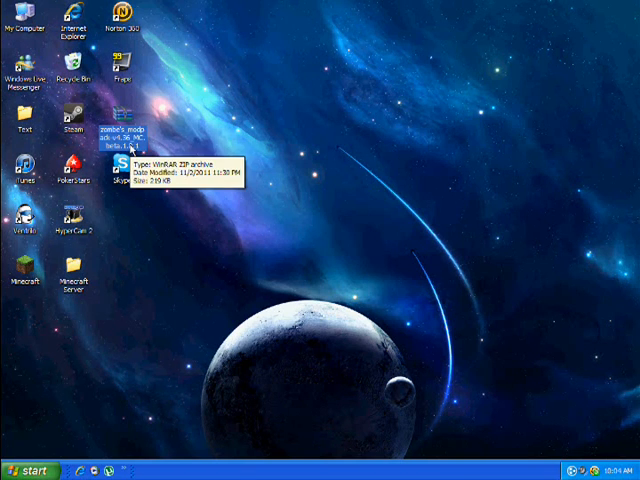
pyautogui.click(28, 470)
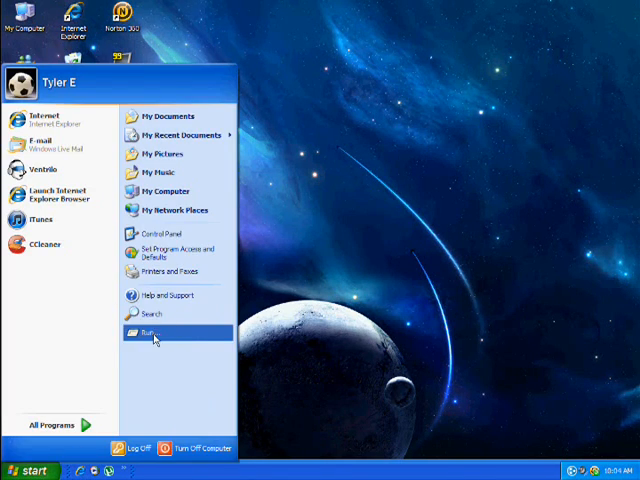
pyautogui.click(152, 332)
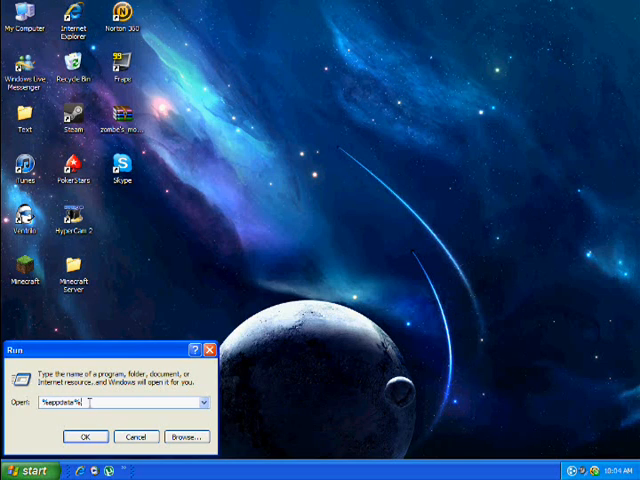
pyautogui.click(84, 436)
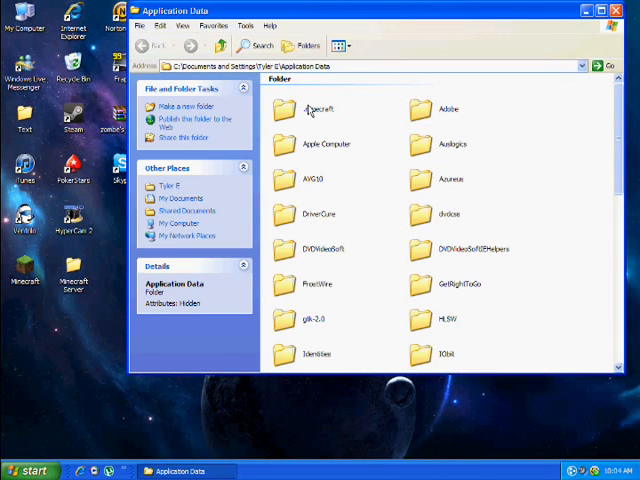
pyautogui.doubleClick(318, 110)
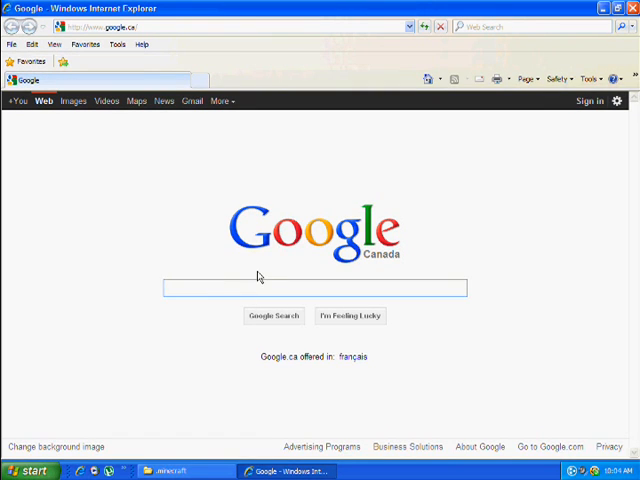
# - Search Google for 'zombe mod 1.8' and open the Zombe's Mod Pack for Minecraft 1.8.1 page
pyautogui.write('zombe mod')
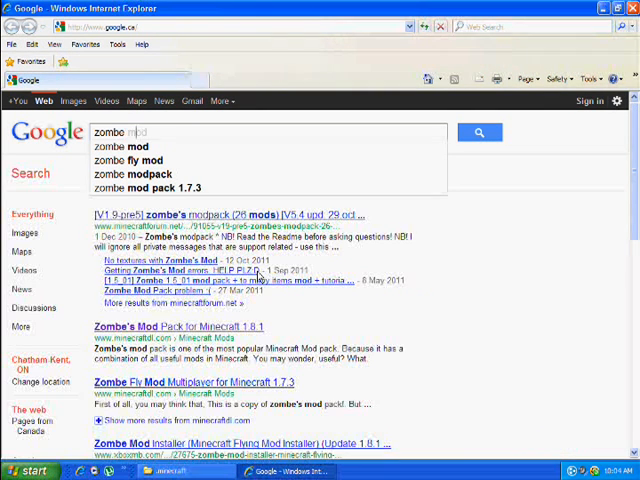
pyautogui.write('1.8')
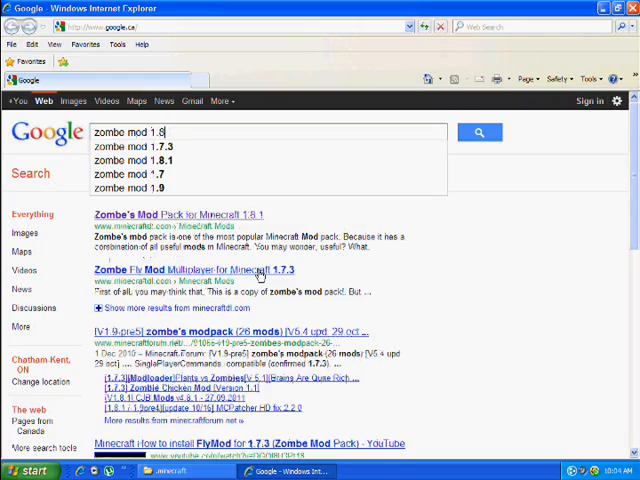
pyautogui.click(480, 132)
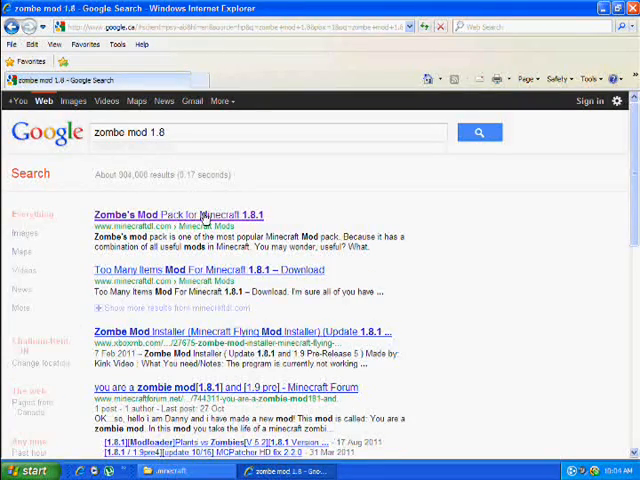
pyautogui.click(176, 216)
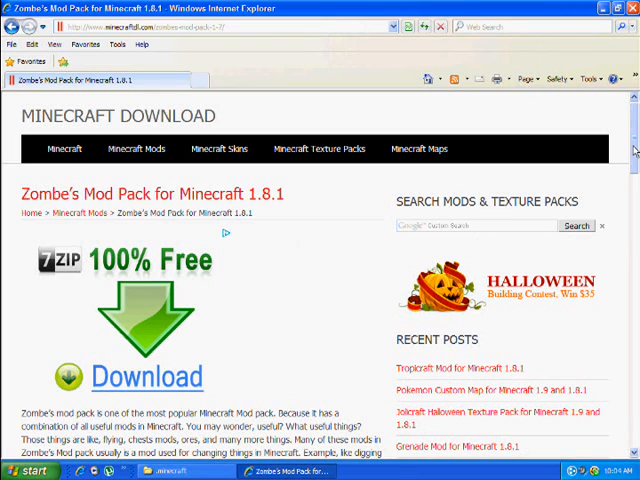
# - Scroll the mod pack page down to its download and installation instructions
pyautogui.scroll(-3)
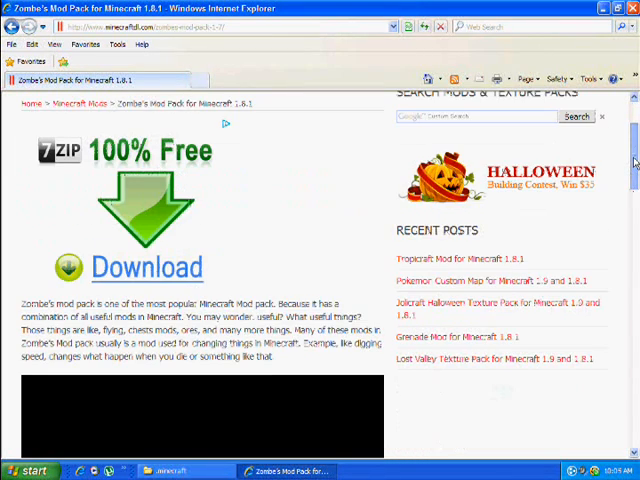
pyautogui.scroll(-3)
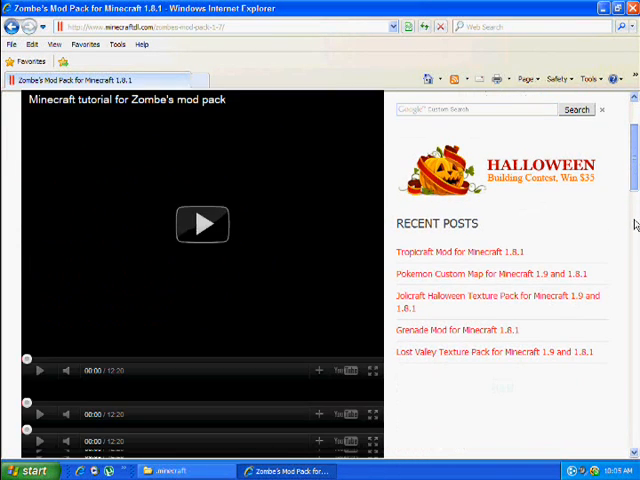
pyautogui.scroll(-3)
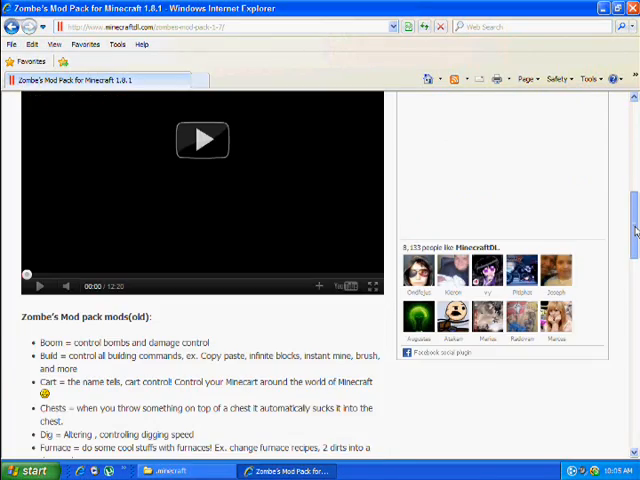
pyautogui.scroll(-3)
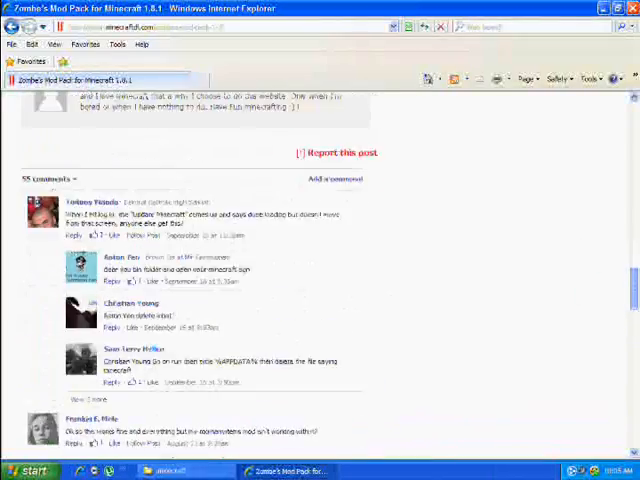
pyautogui.scroll(3)
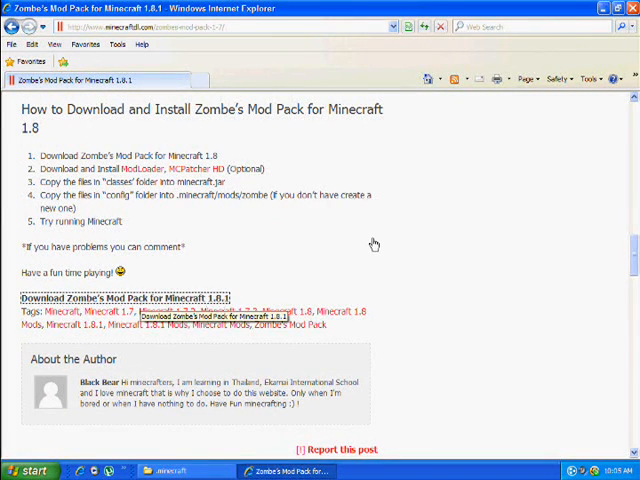
# - Download Zombe's Mod Pack for Minecraft 1.8.1 and save the zip to the desktop
pyautogui.click(124, 296)
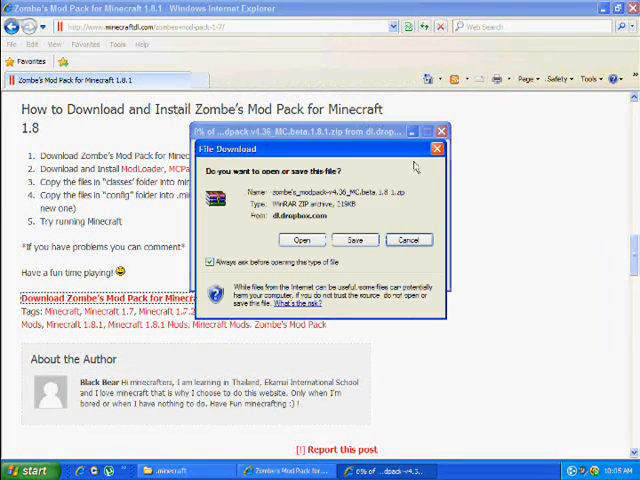
pyautogui.click(354, 240)
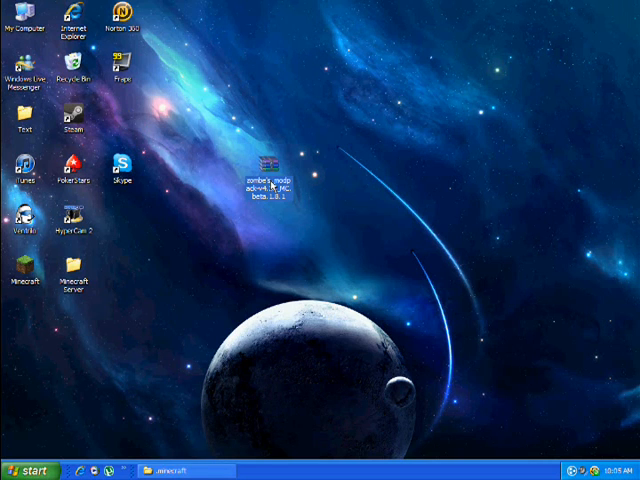
# - Open the downloaded mod pack zip in WinRAR and enter its classes folder
pyautogui.doubleClick(272, 176)
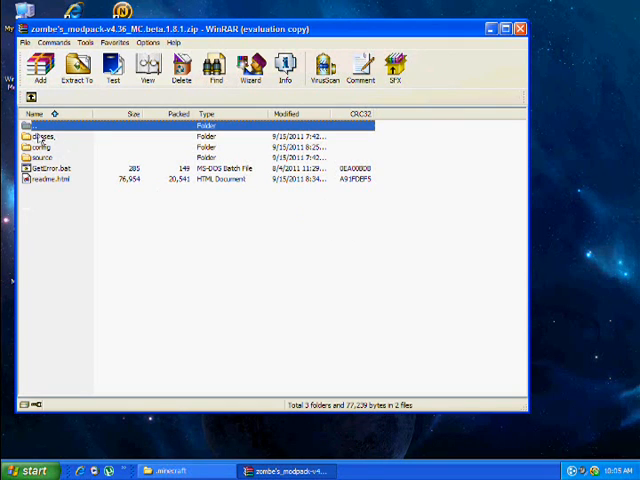
pyautogui.click(44, 136)
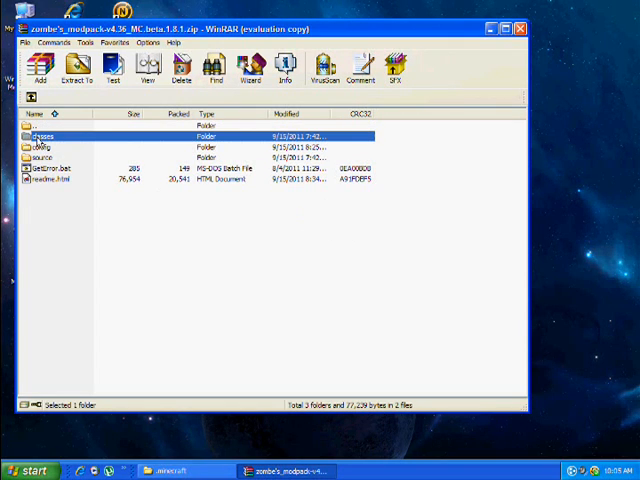
pyautogui.doubleClick(44, 134)
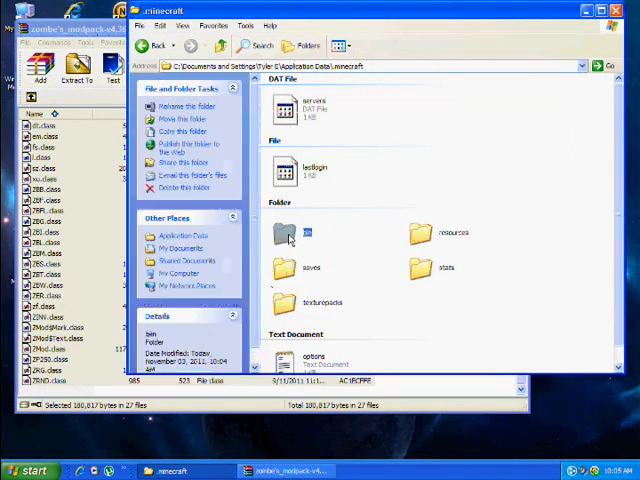
# - Open minecraft.jar from .minecraft's bin folder as a WinRAR archive
pyautogui.doubleClick(284, 232)
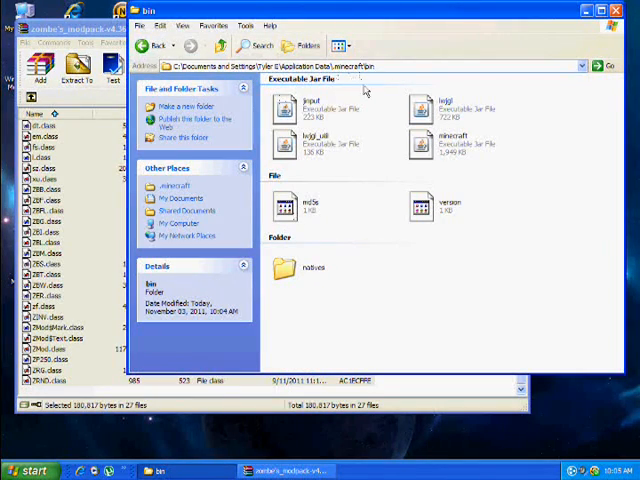
pyautogui.click(452, 144)
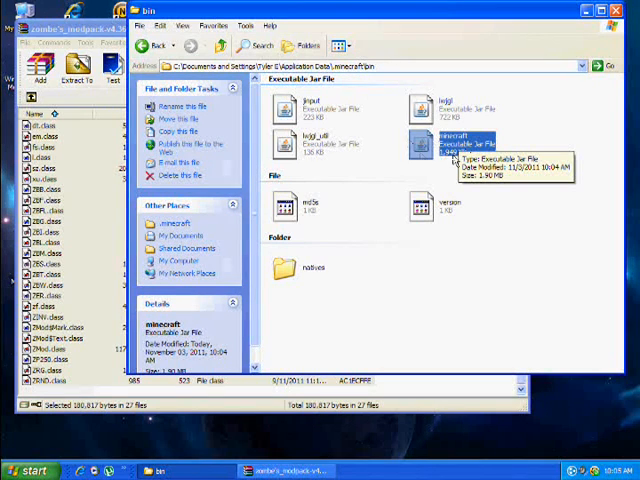
pyautogui.rightClick(456, 144)
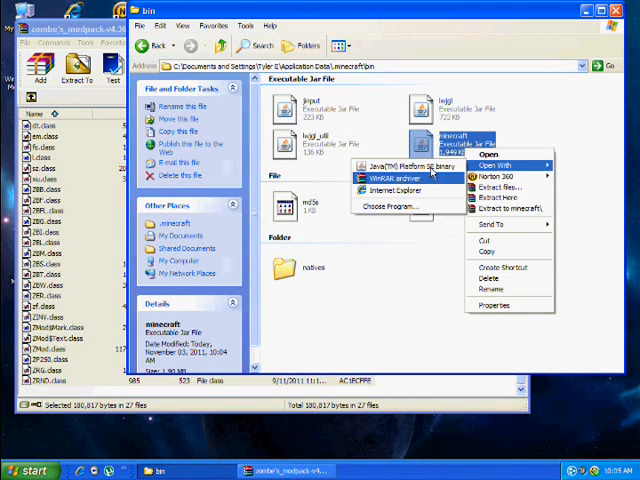
pyautogui.click(396, 164)
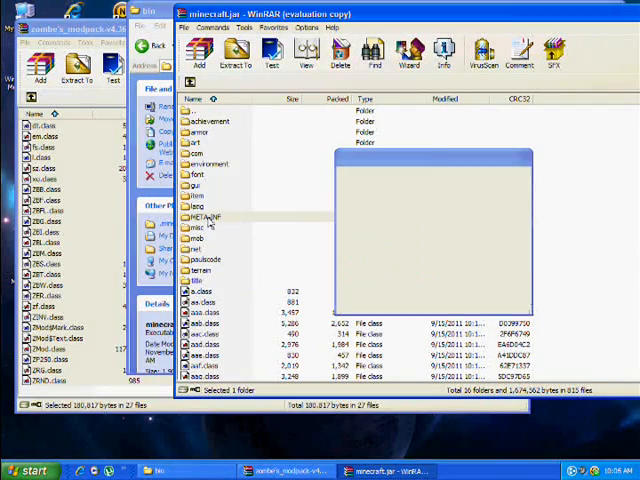
# - Return to the mod pack's class file list and select all its class files
pyautogui.click(200, 216)
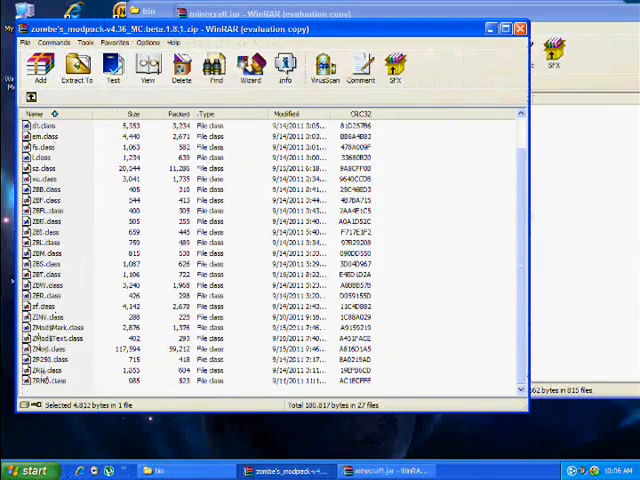
pyautogui.press('ctrl+a')
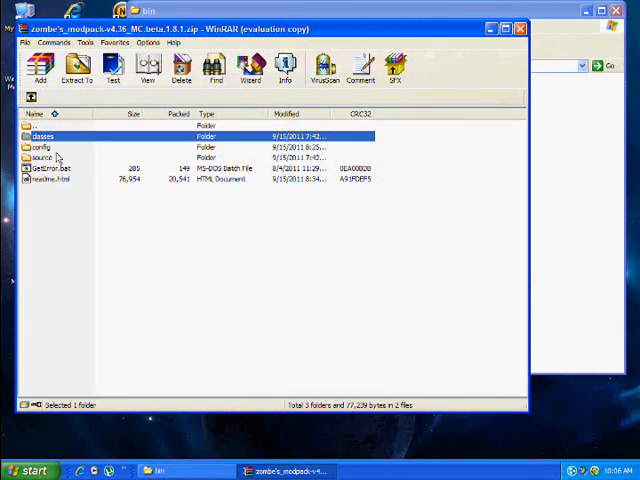
# - Open the config folder inside the mod pack archive
pyautogui.doubleClick(42, 148)
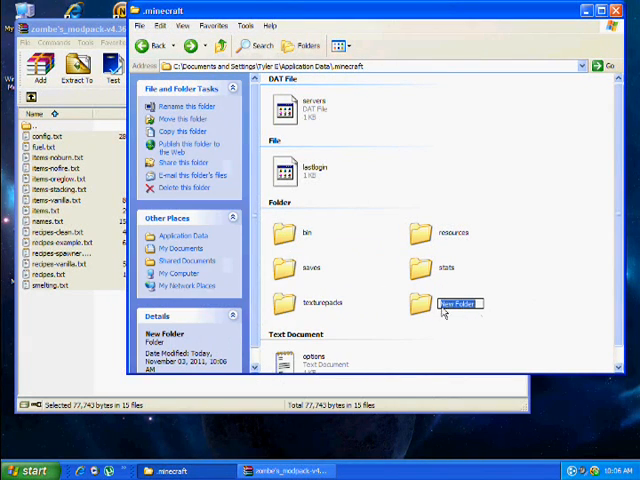
# - Name the new mods folder and create a zombe folder inside it for the config files
pyautogui.write('mc')
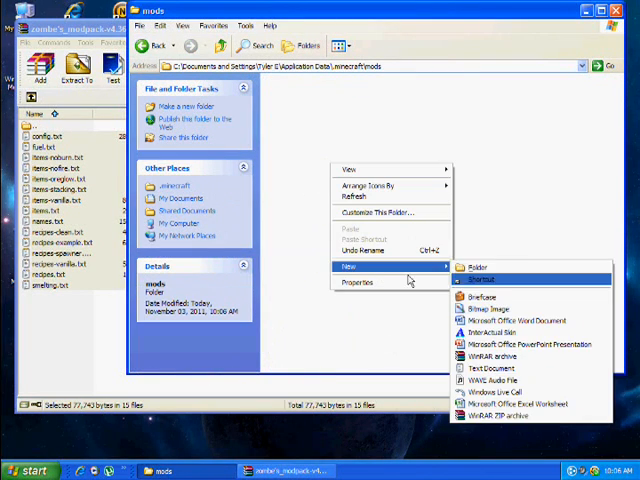
pyautogui.click(476, 268)
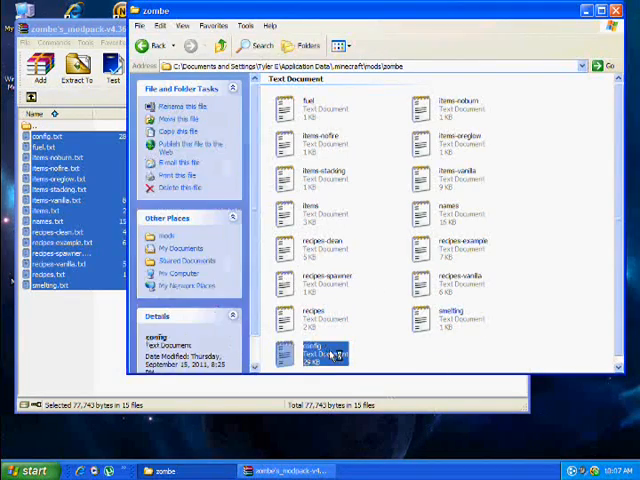
# - Edit the zombe config so modFlyEnabled = yes is uncommented, then save and close it
pyautogui.doubleClick(312, 352)
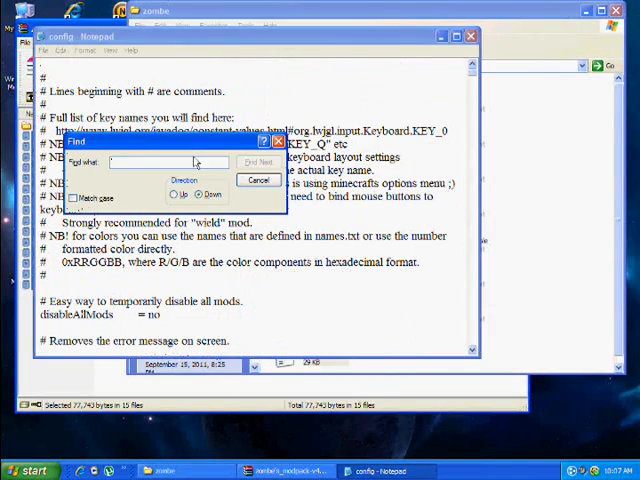
pyautogui.write('1')
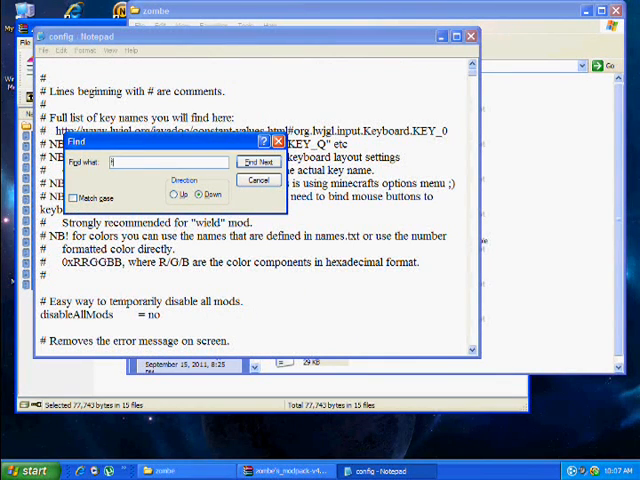
pyautogui.click(258, 162)
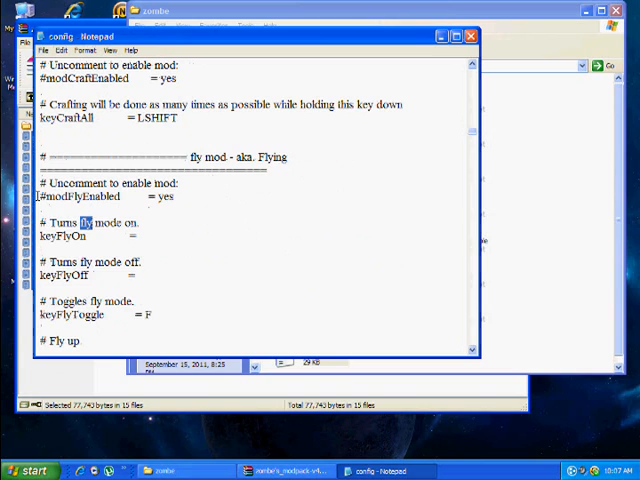
pyautogui.moveTo(40, 184); pyautogui.dragTo(176, 196)
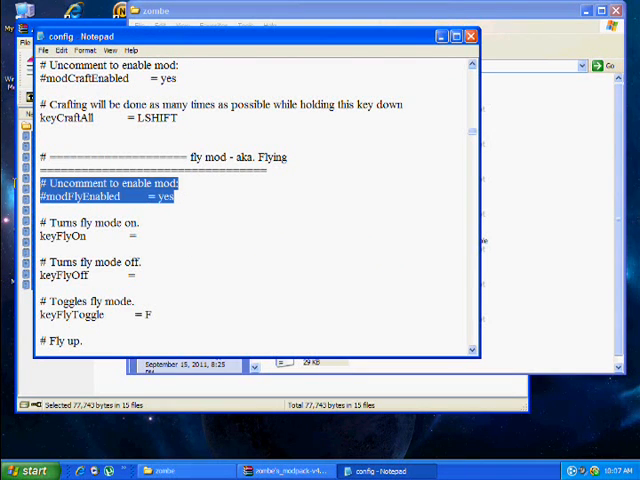
pyautogui.click(72, 196)
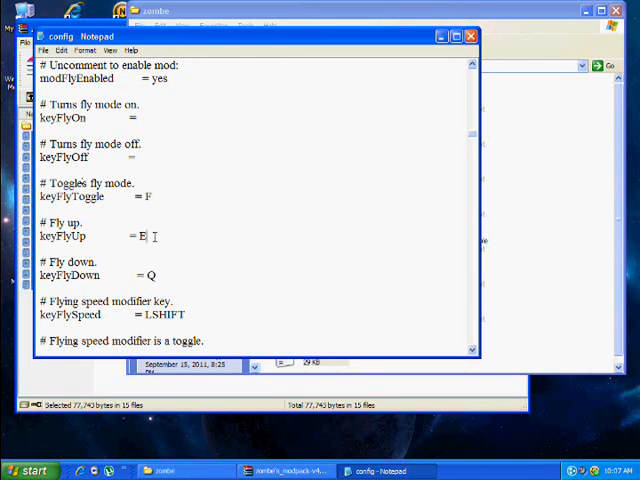
pyautogui.write('Q')
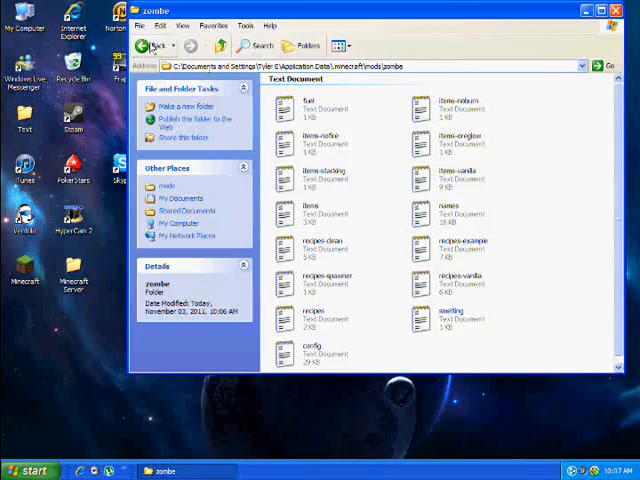
# - Close the .minecraft window and launch Minecraft past the security warning to its launcher
pyautogui.click(152, 44)
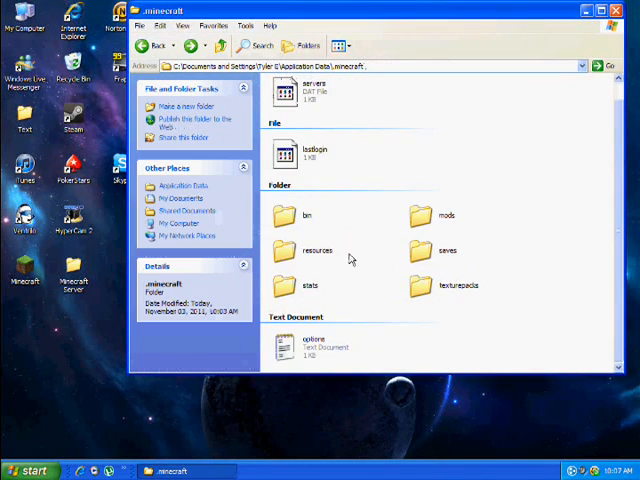
pyautogui.click(152, 44)
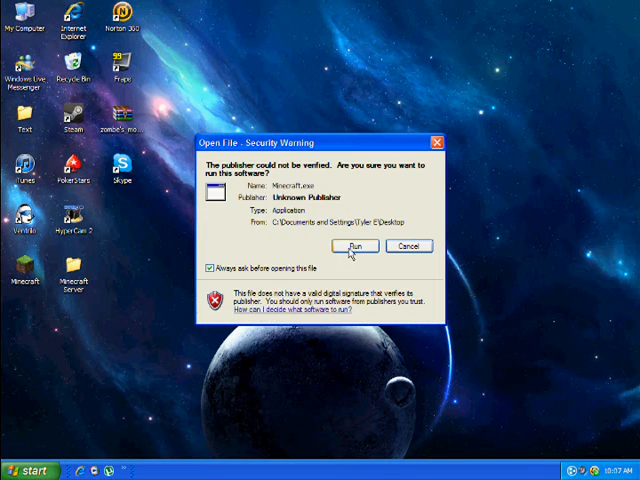
pyautogui.click(356, 246)
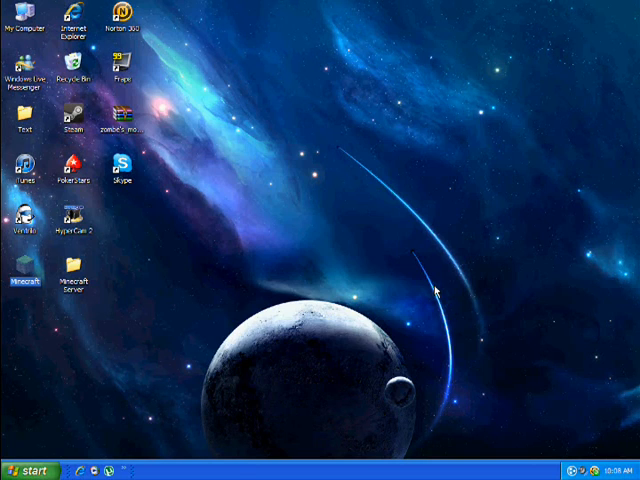
pyautogui.doubleClick(28, 276)
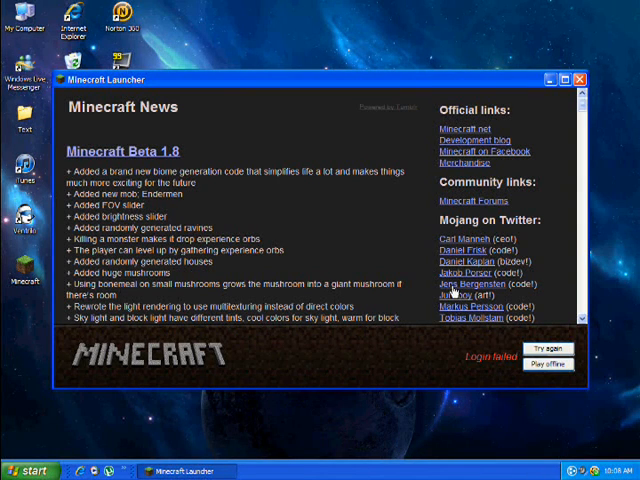
# - Log in, go to Multiplayer and add a server entry at 5.200.228.1, then save it
pyautogui.click(548, 348)
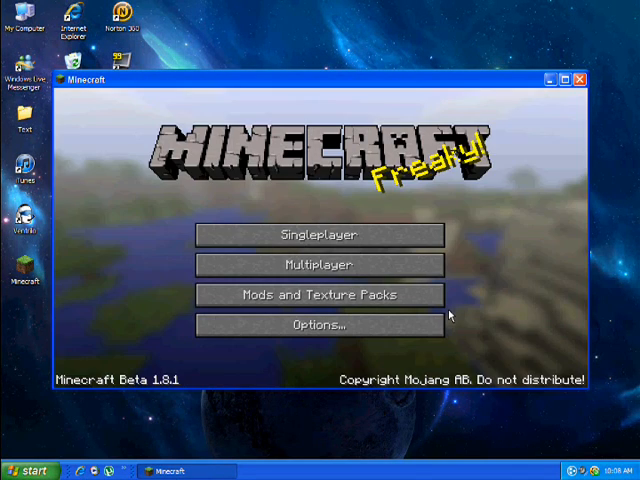
pyautogui.click(318, 264)
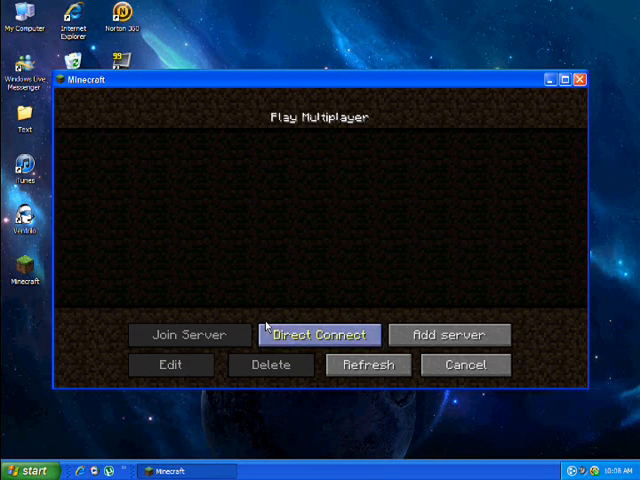
pyautogui.click(448, 334)
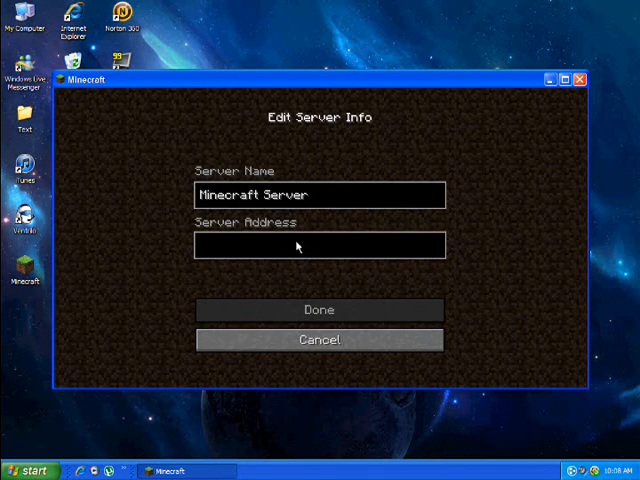
pyautogui.write('5.200.228')
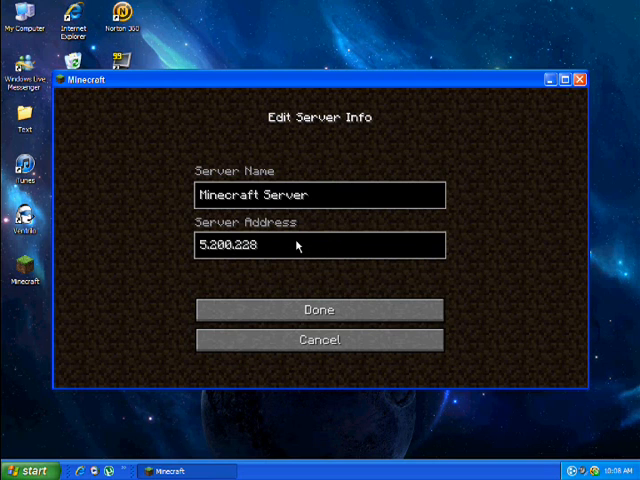
pyautogui.write('.1')
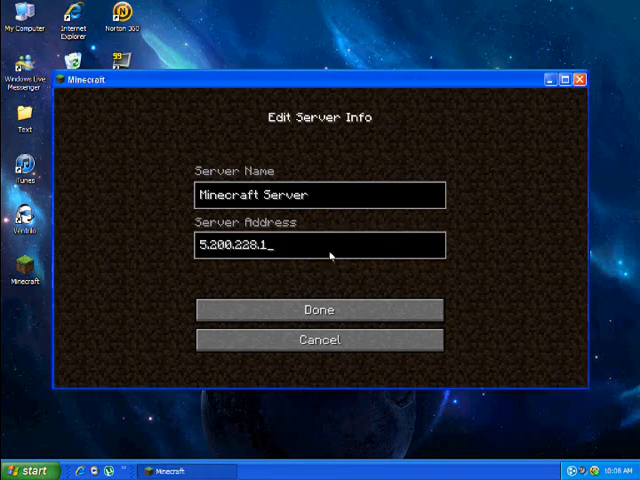
pyautogui.click(320, 308)
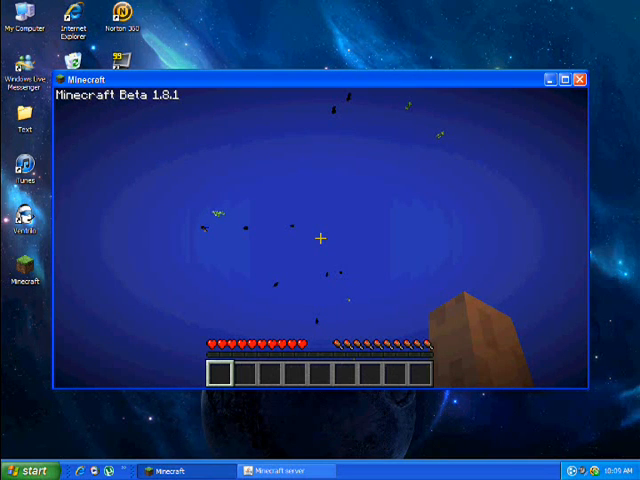
pyautogui.moveTo(320, 240)
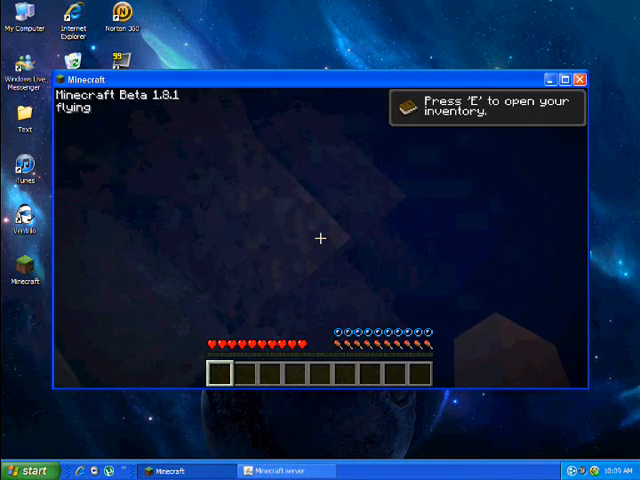
pyautogui.moveTo(320, 238)
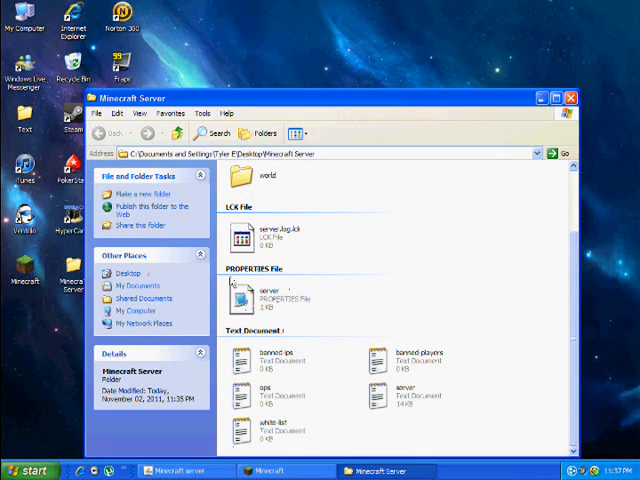
# - Edit server.properties so allow-flight=true and save the file
pyautogui.doubleClick(240, 298)
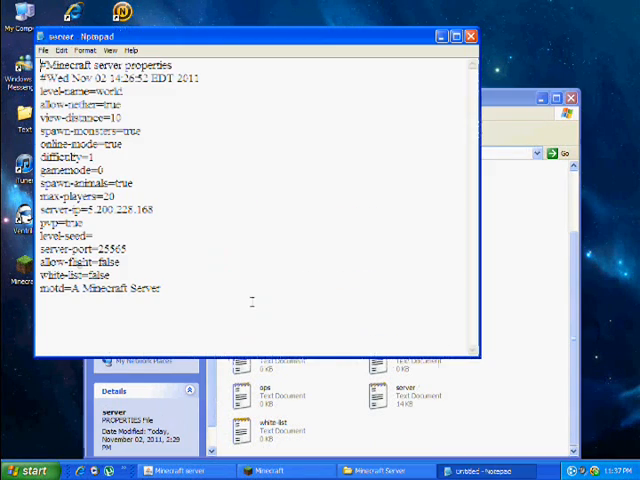
pyautogui.write('true')
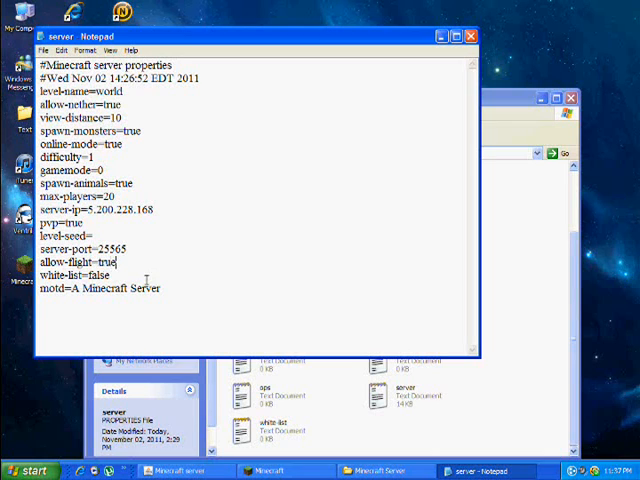
pyautogui.click(44, 50)
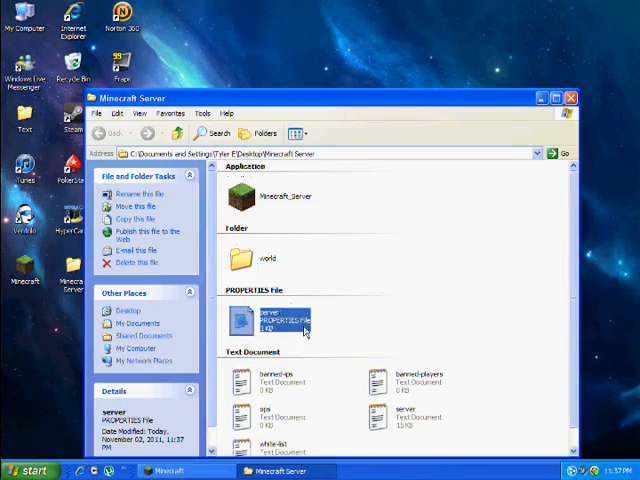
# - Launch Minecraft_Server.exe from the server folder to start the Beta 1.8.1 server
pyautogui.click(284, 188)
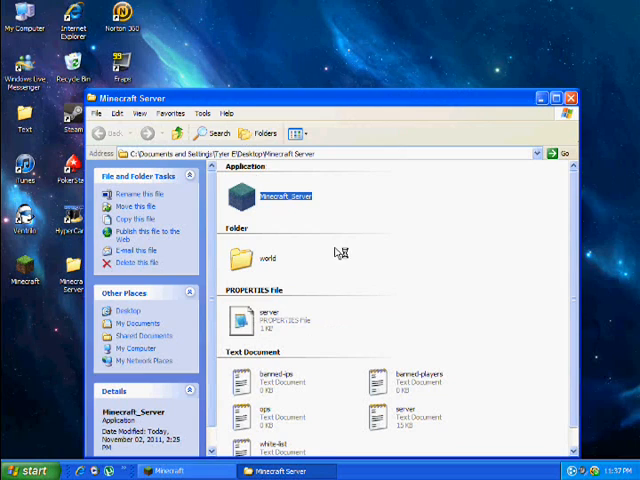
pyautogui.doubleClick(284, 184)
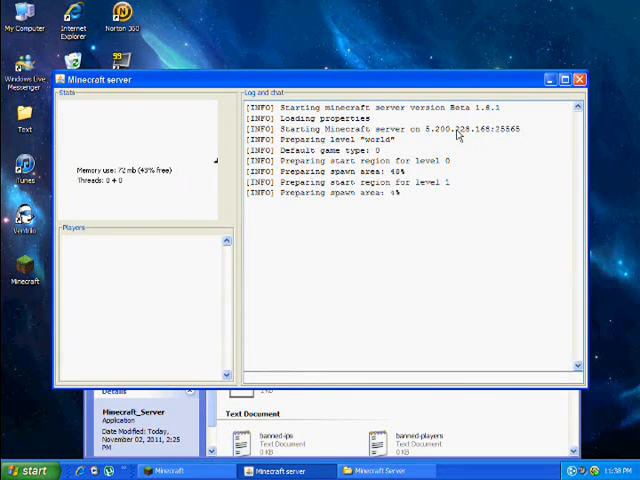